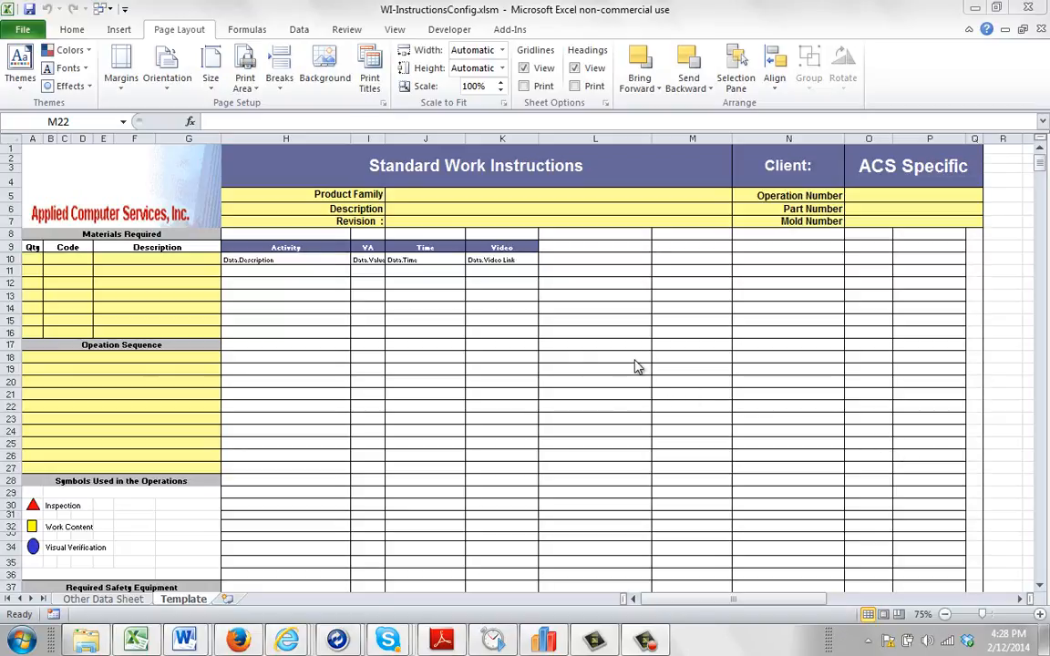
mouse_move(636, 366)
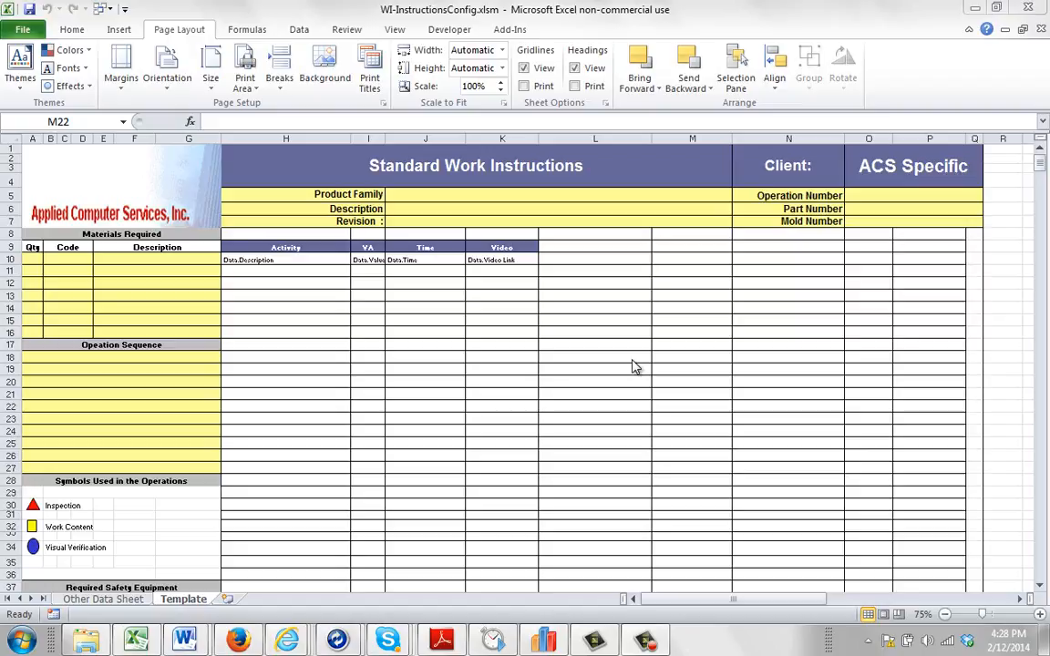
mouse_move(652, 322)
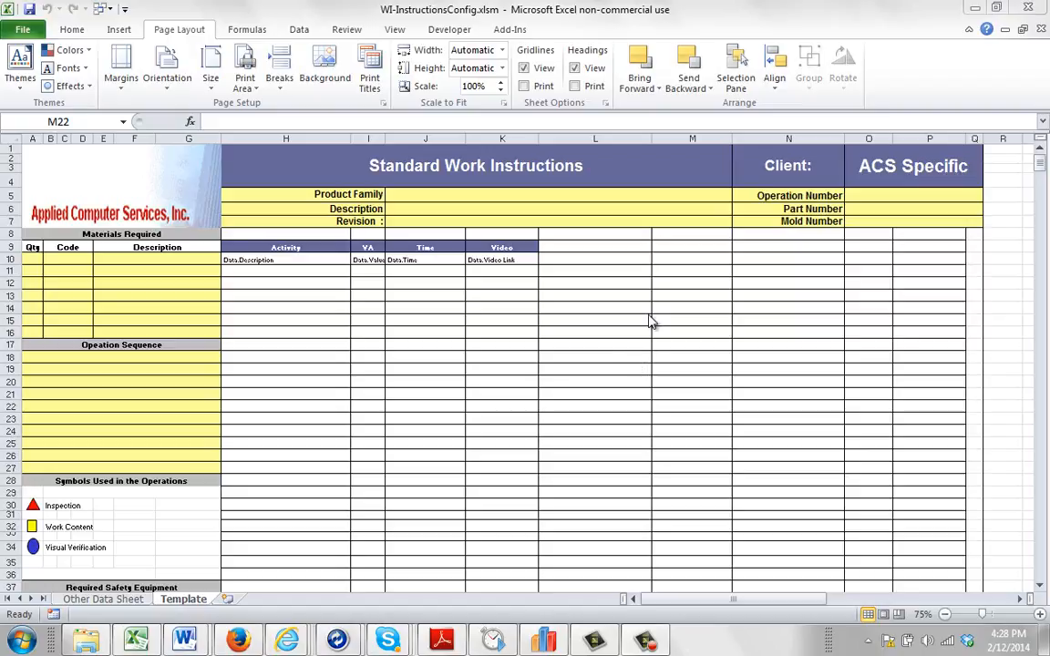
Step: Select the form A1:Q71 and set it as the Template sheet's print area
click(691, 406)
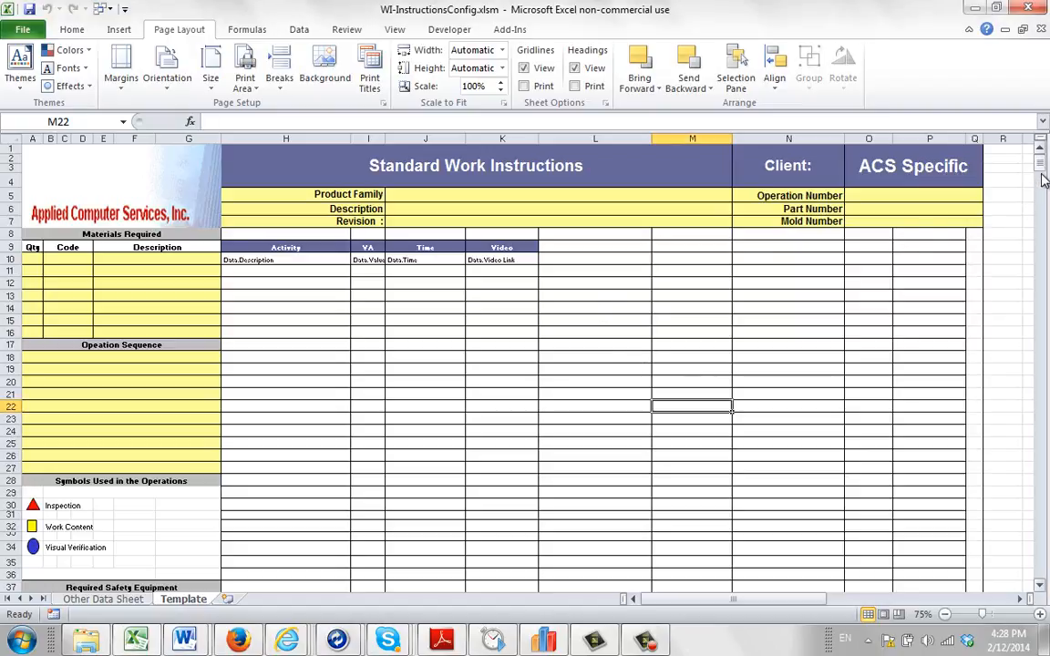
scroll(down, 3)
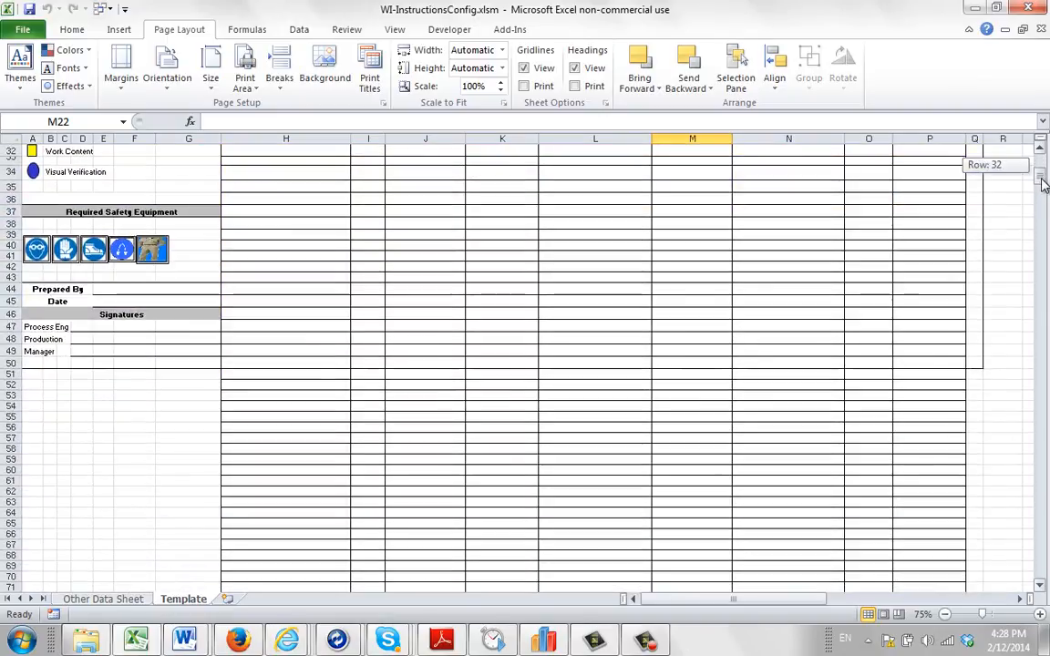
scroll(up, 3)
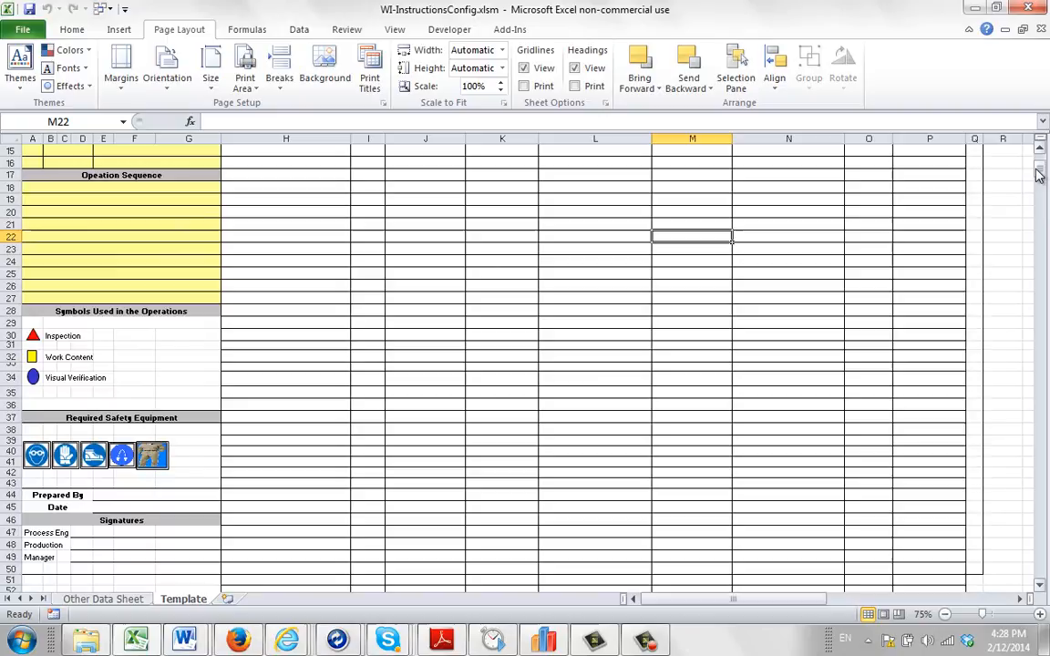
scroll(up, 3)
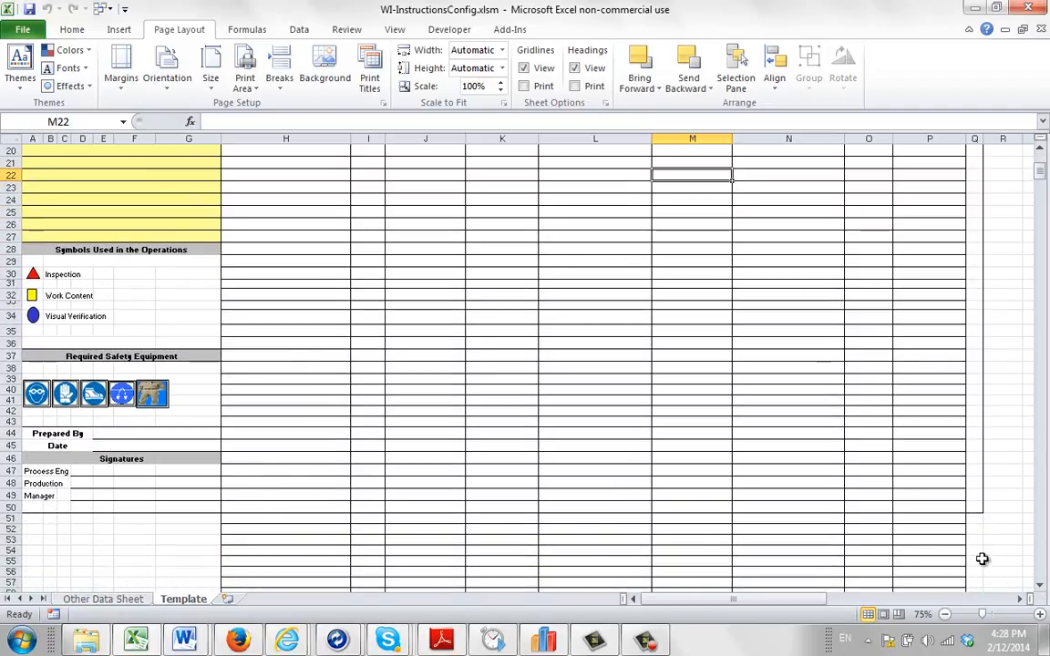
scroll(down, 3)
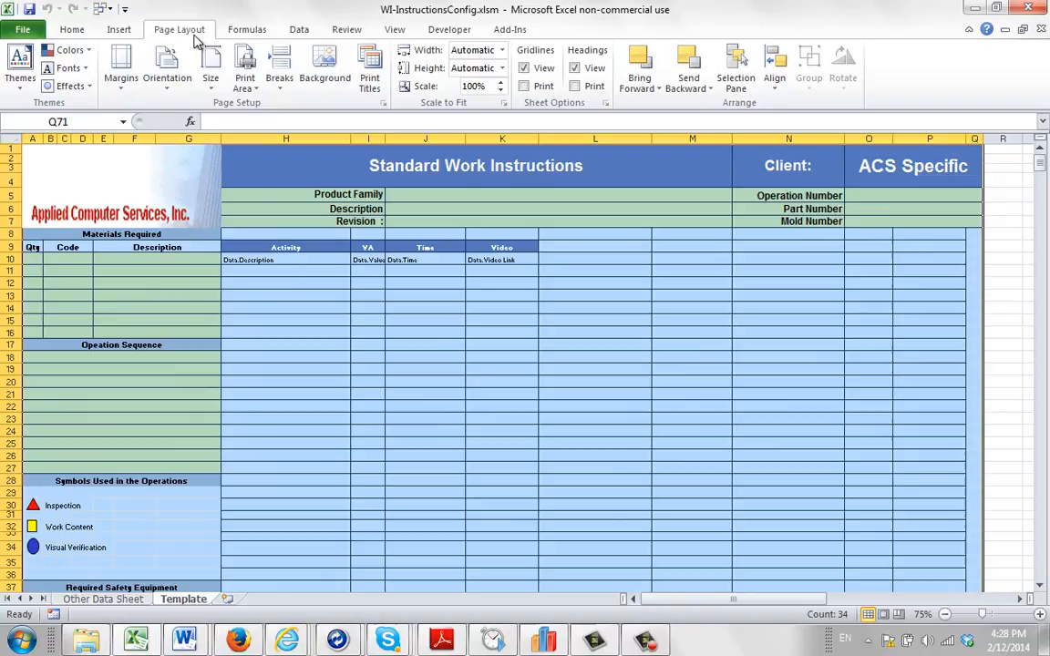
click(244, 66)
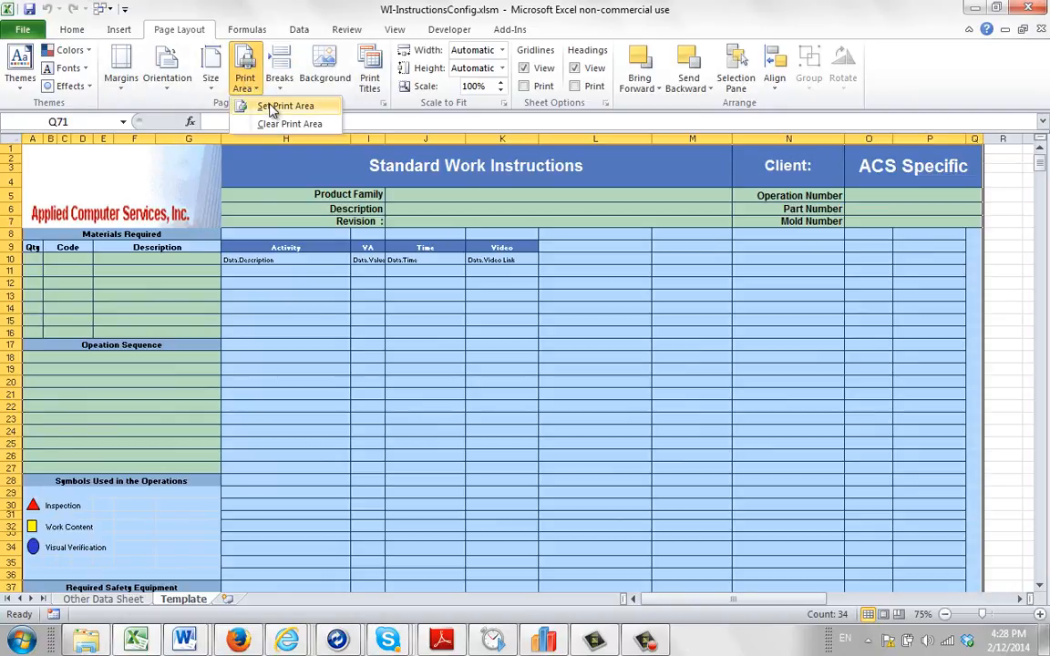
click(285, 106)
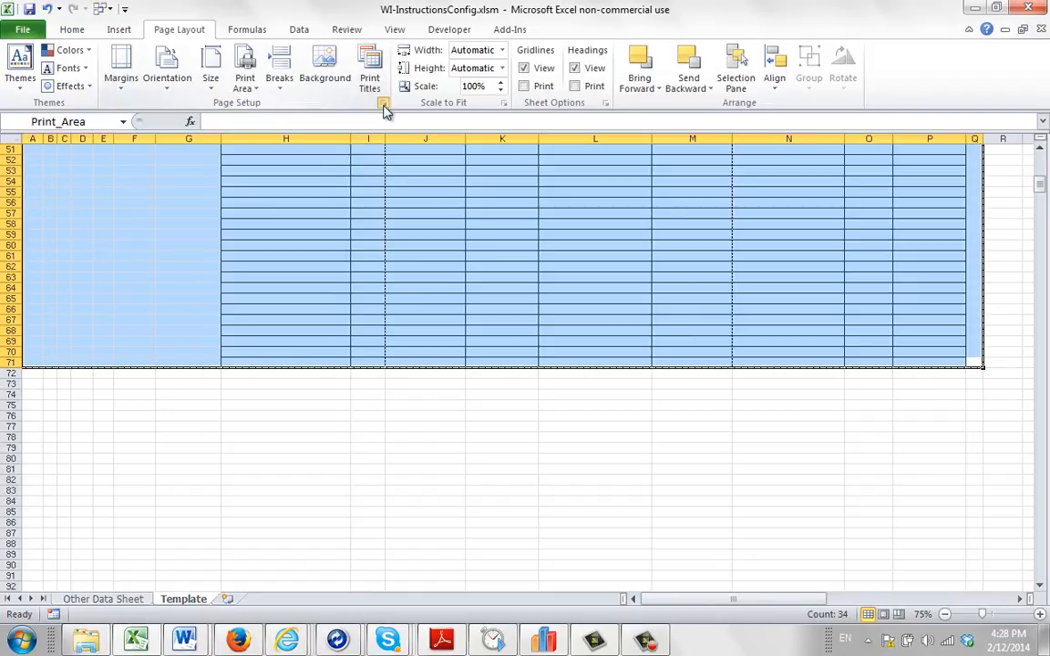
Step: In Page Setup, choose landscape, fit to 1 page wide with pages tall left blank
click(384, 102)
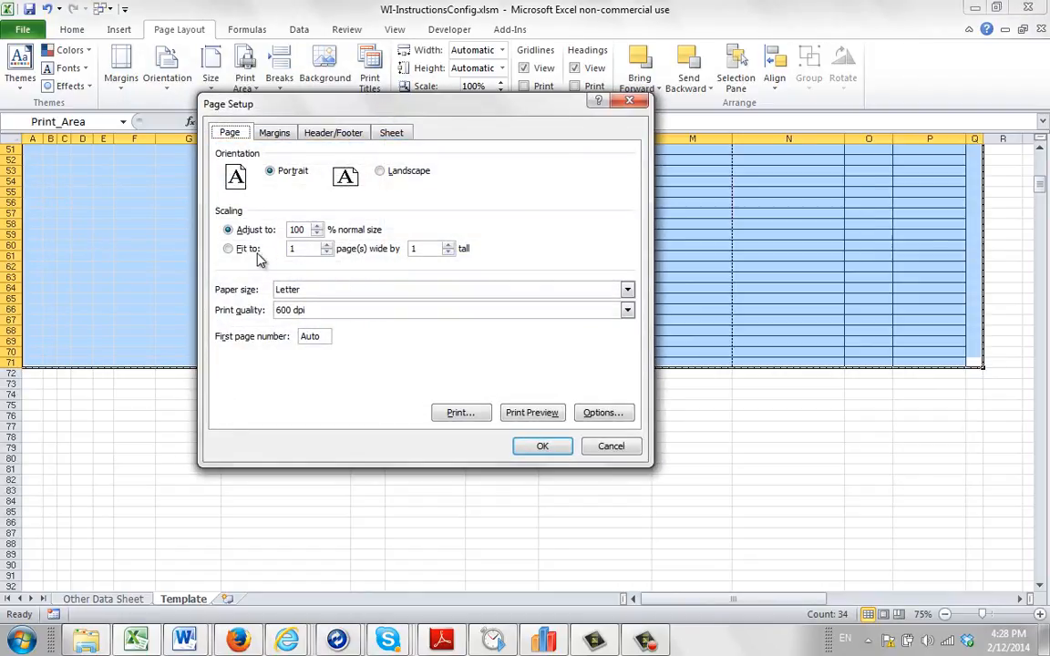
click(228, 247)
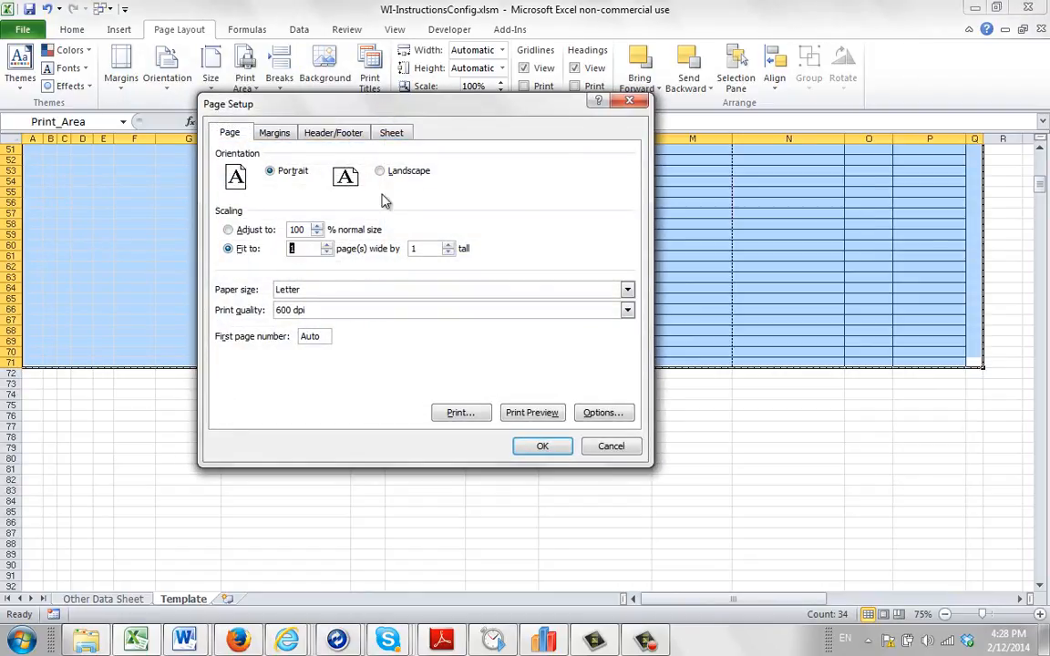
click(380, 171)
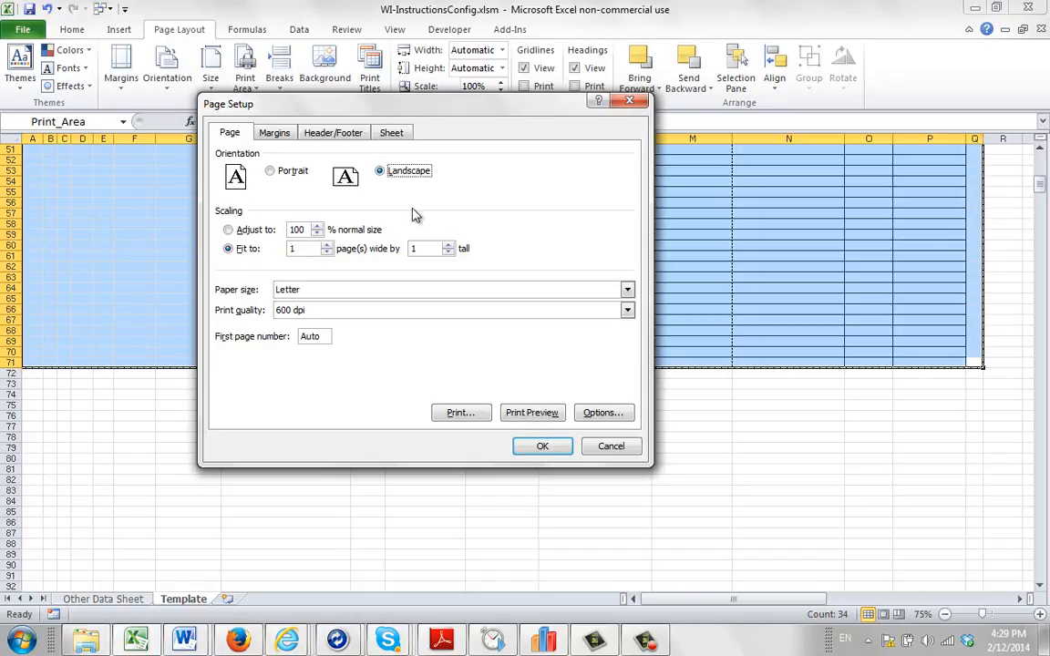
mouse_move(720, 191)
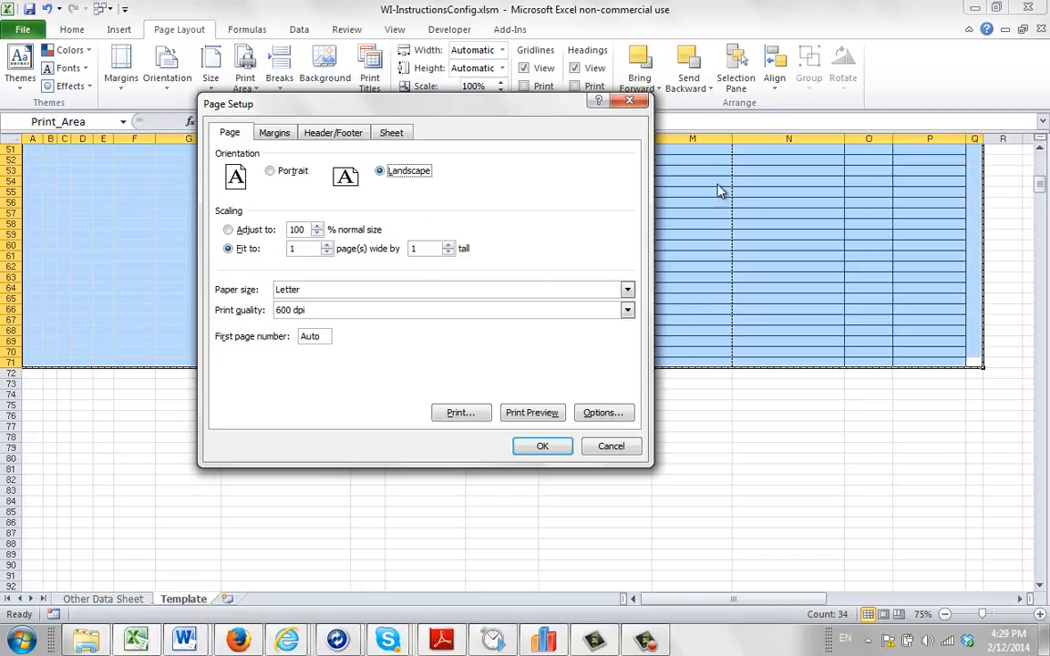
mouse_move(729, 444)
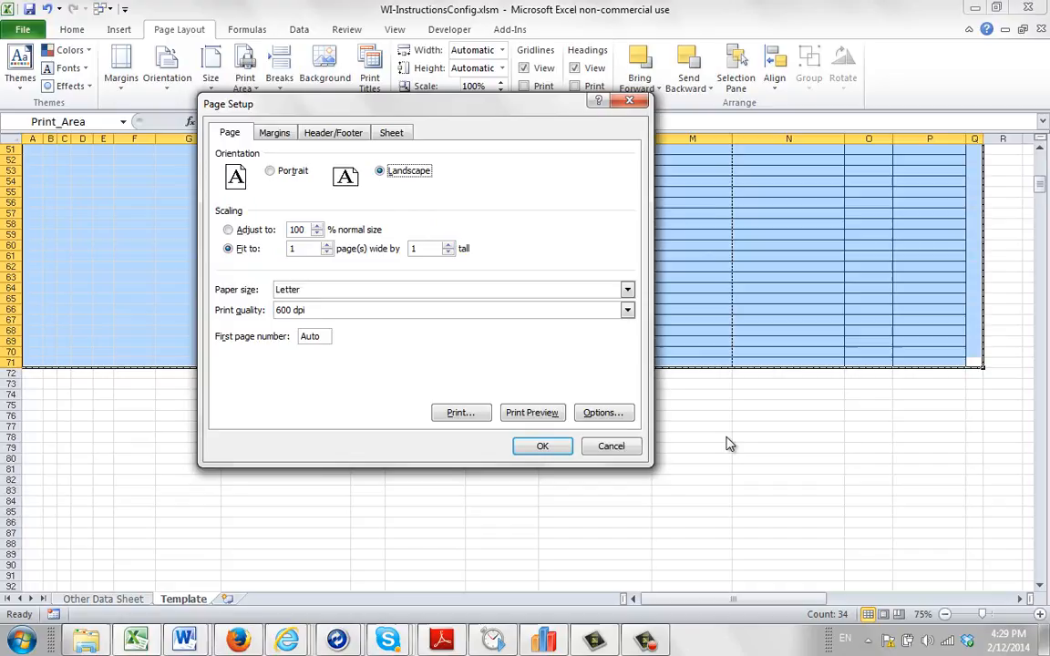
mouse_move(532, 290)
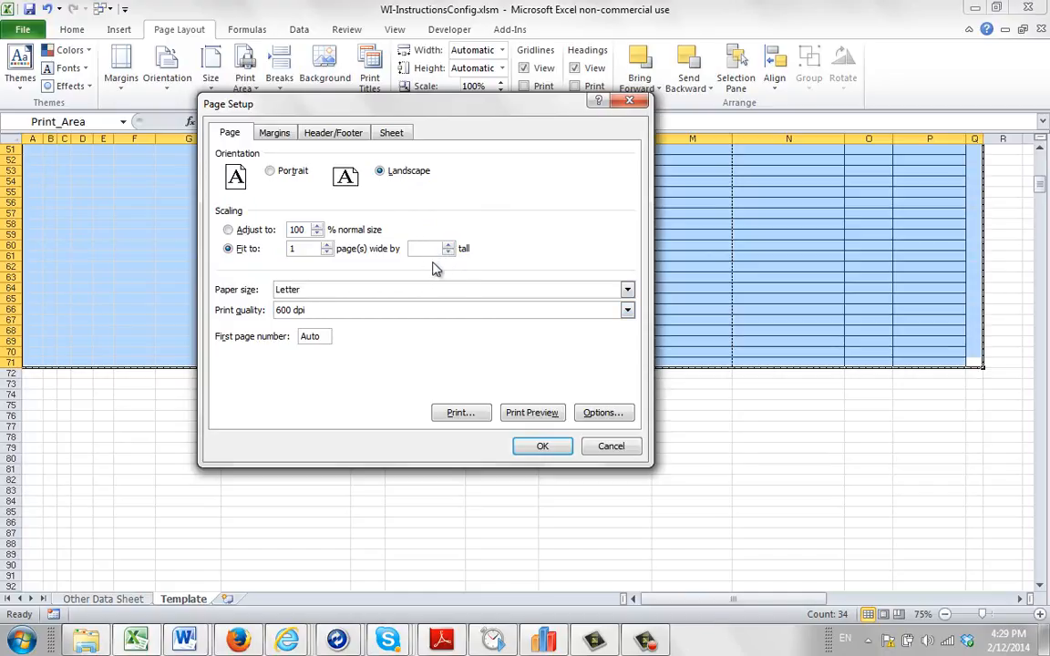
mouse_move(467, 274)
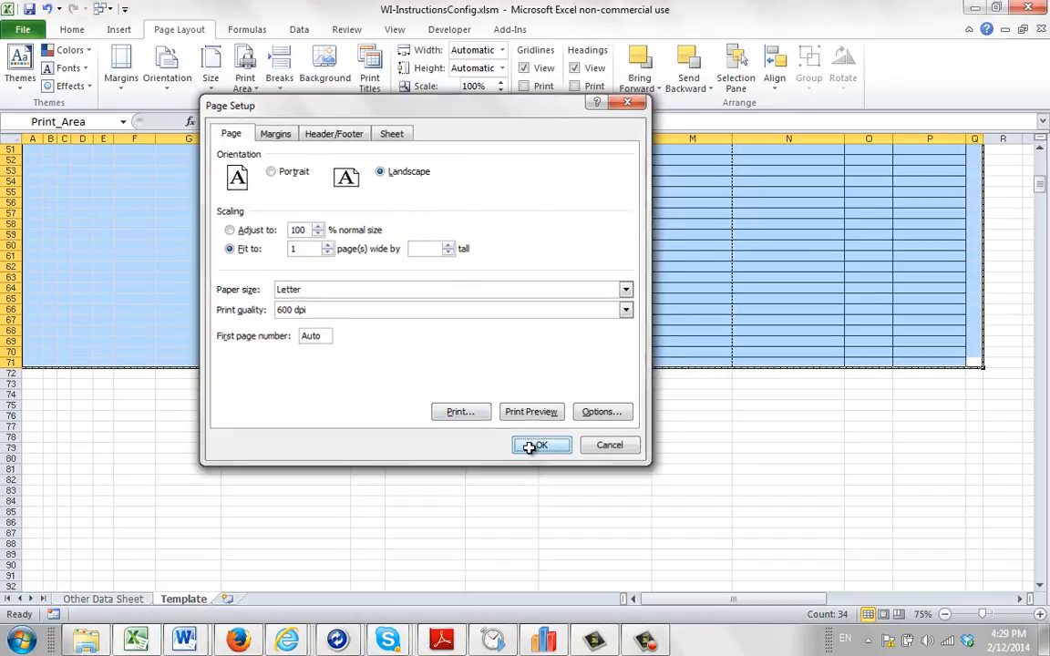
click(541, 445)
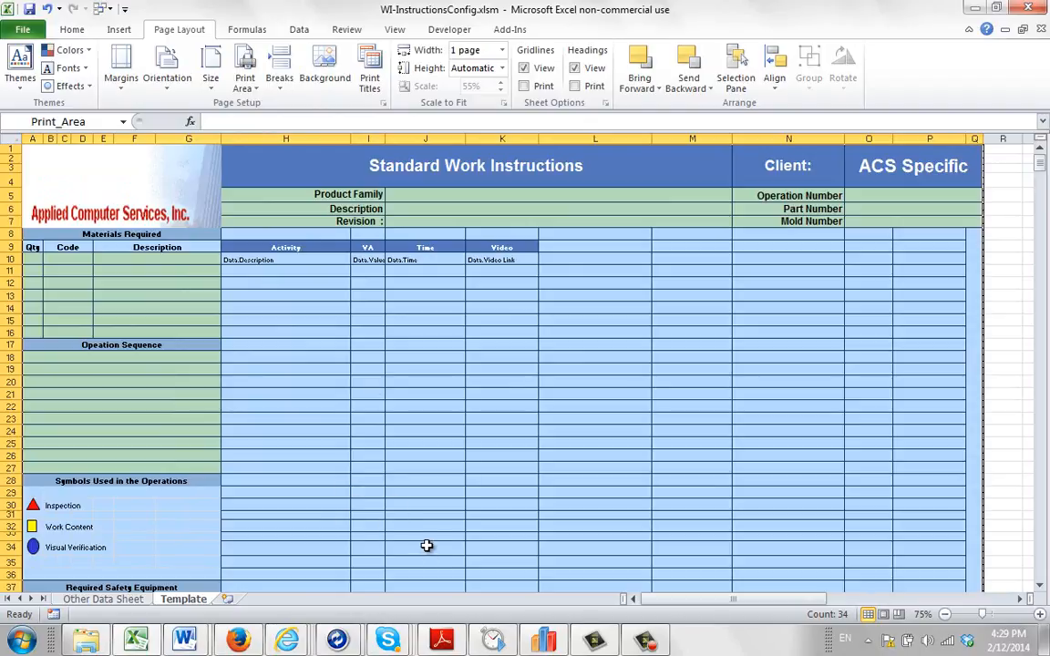
mouse_move(425, 319)
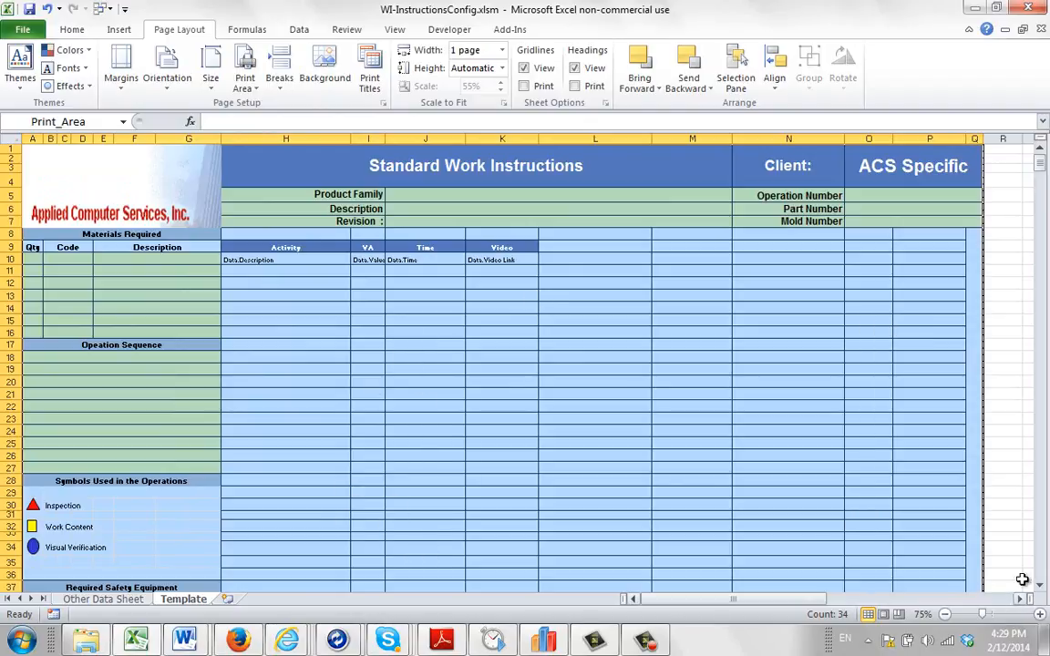
scroll(down, 3)
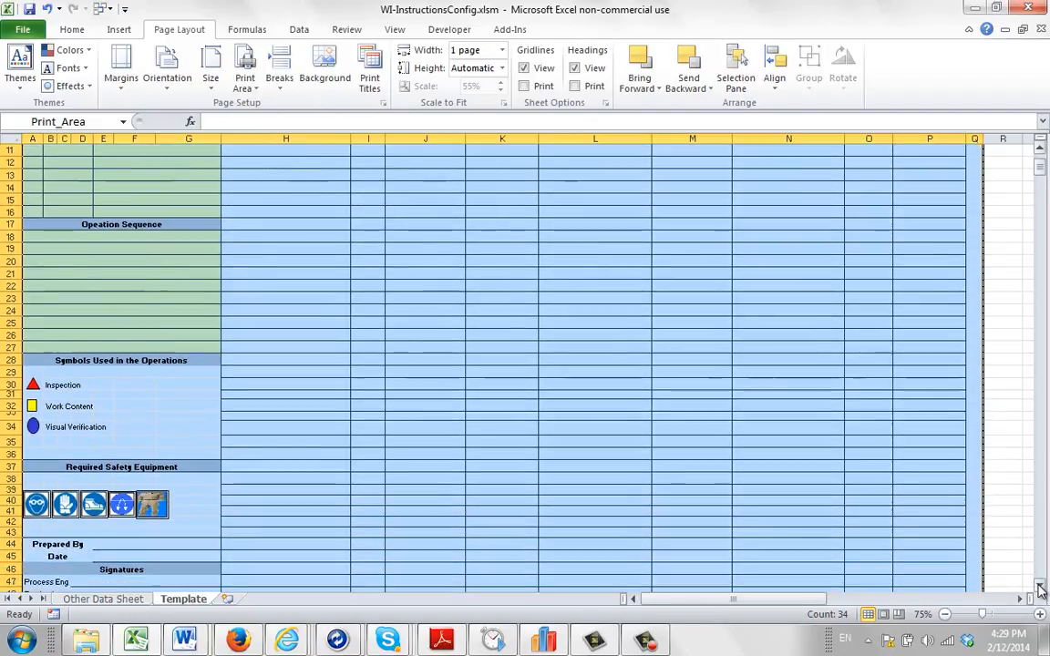
scroll(down, 3)
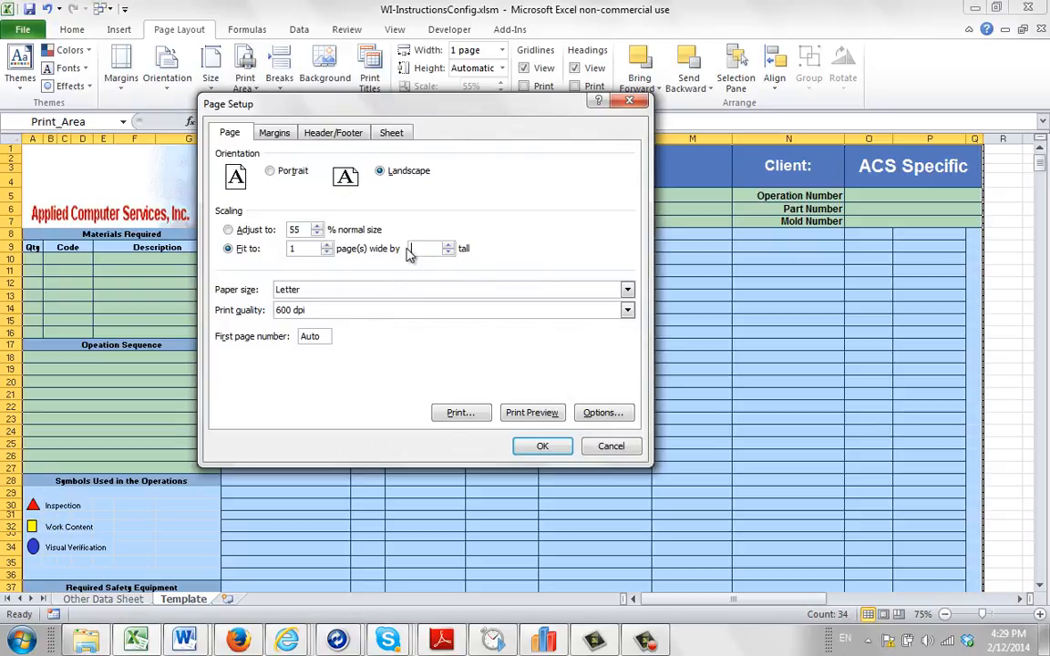
click(542, 445)
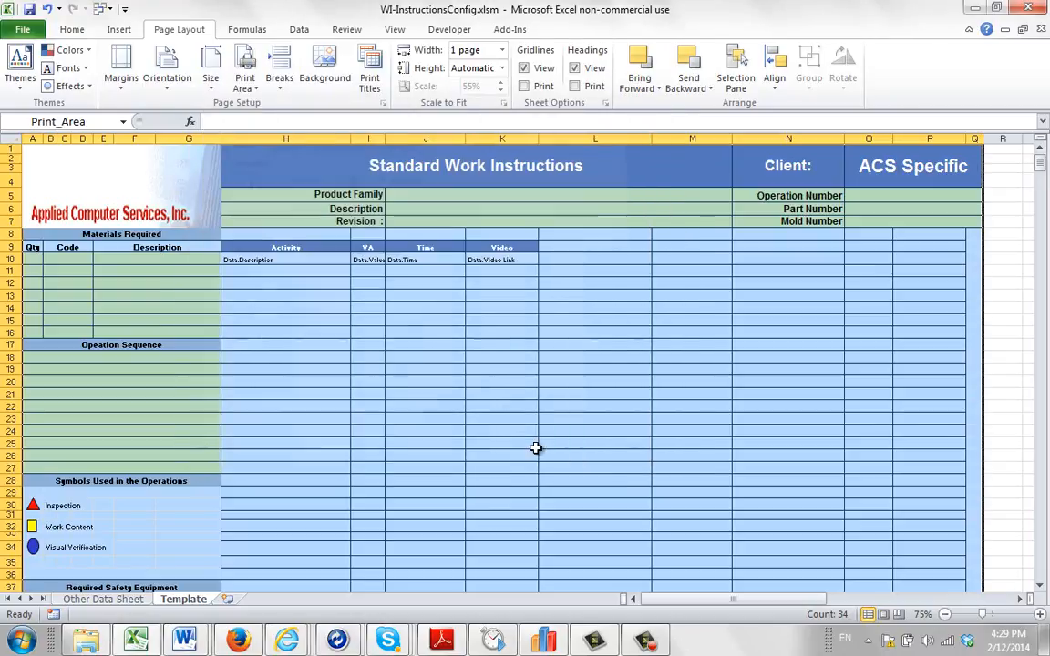